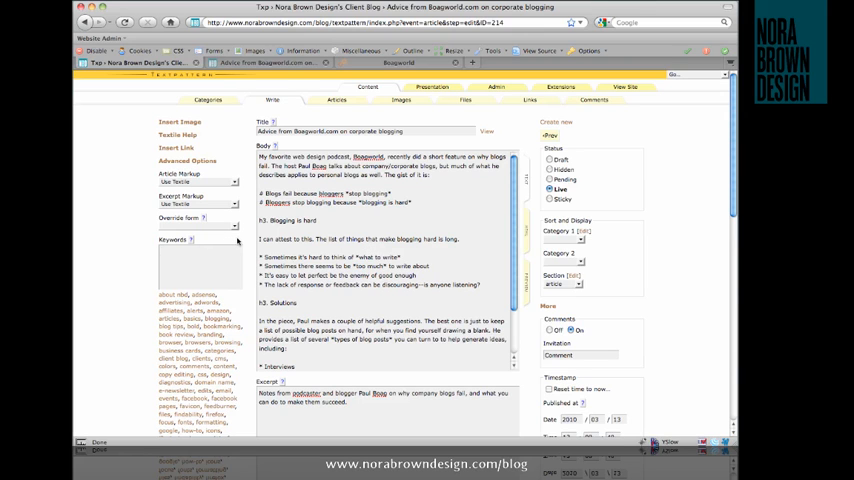
# - Choose 'blogging' as Category 1 and 'article' as the Section
pyautogui.scroll(-3)
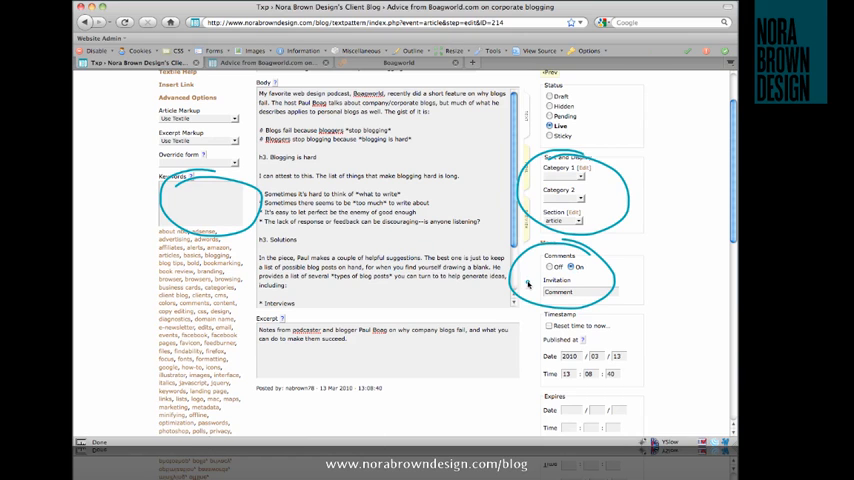
pyautogui.scroll(-3)
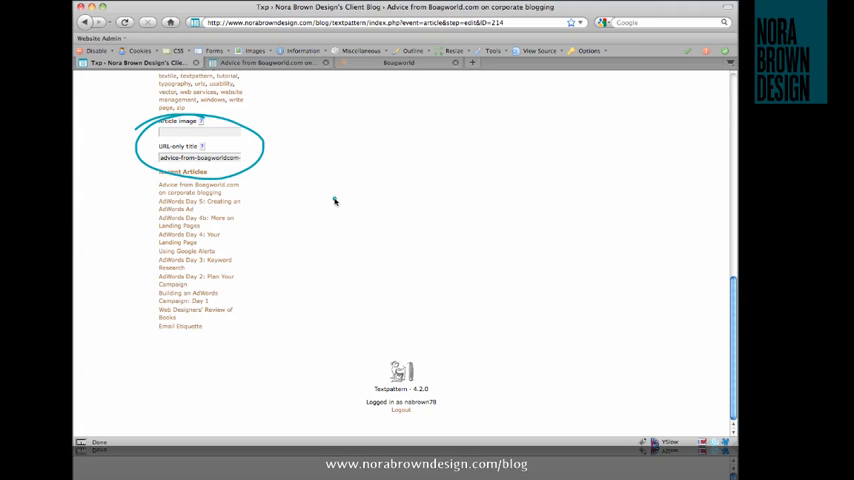
pyautogui.moveTo(345, 203)
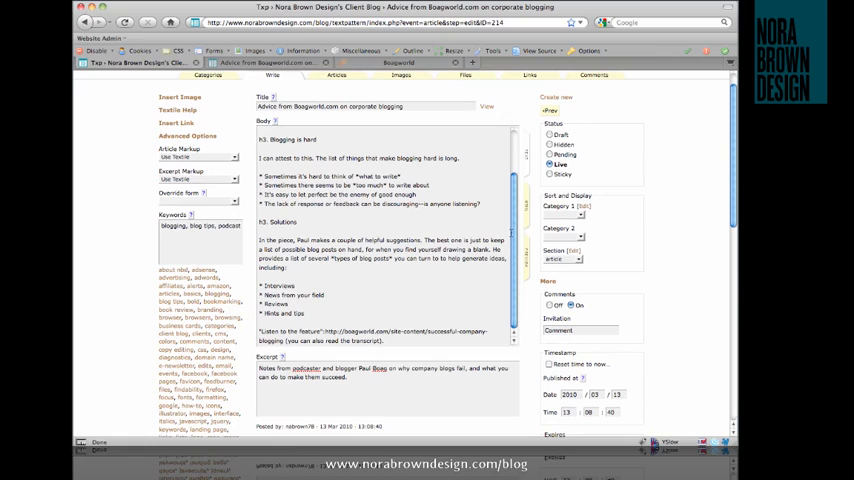
pyautogui.moveTo(613, 218)
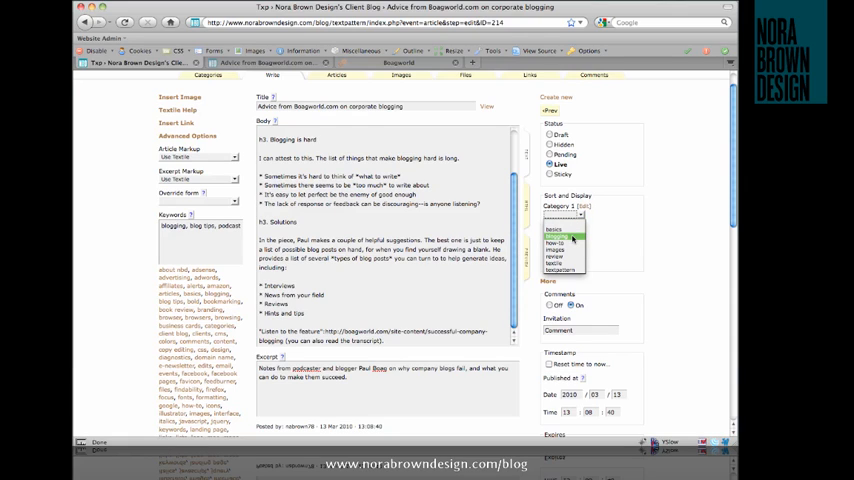
pyautogui.click(562, 237)
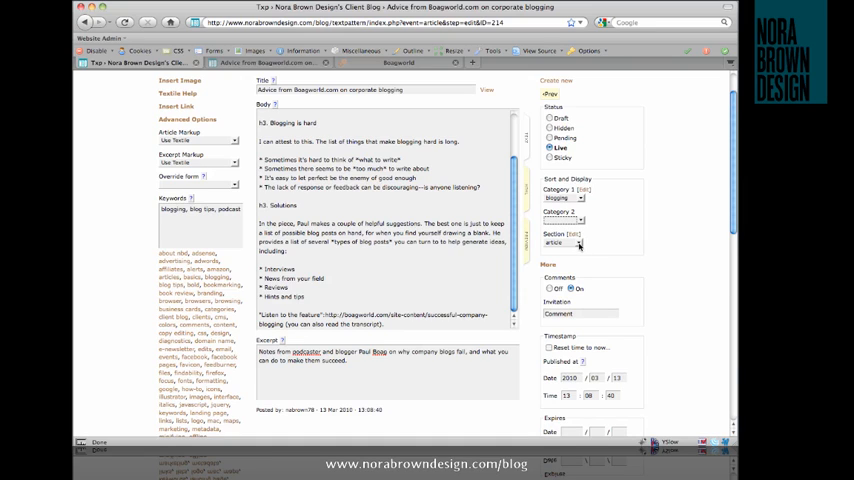
pyautogui.click(563, 243)
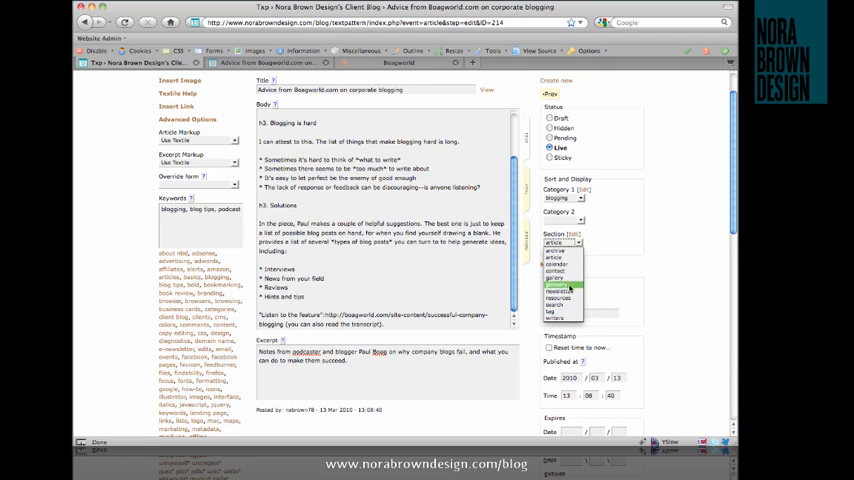
pyautogui.click(563, 264)
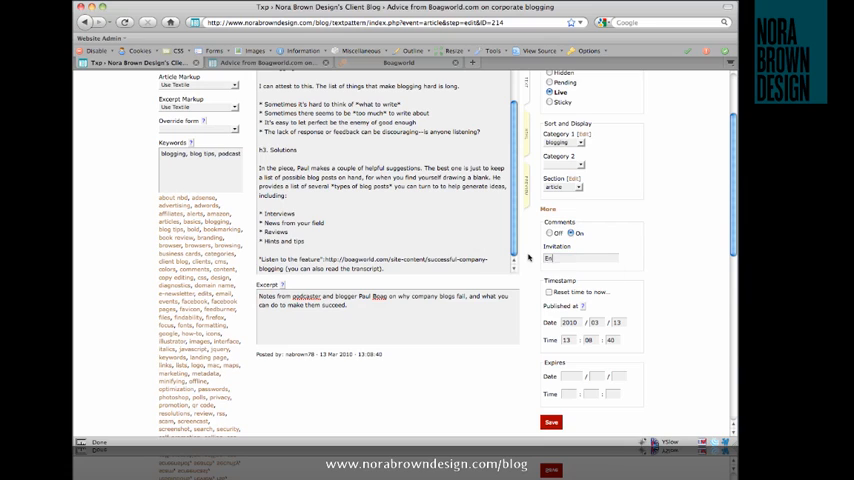
# - Enter 'Enjoy the podcast!' as the comments invitation text
pyautogui.write('Enjoy')
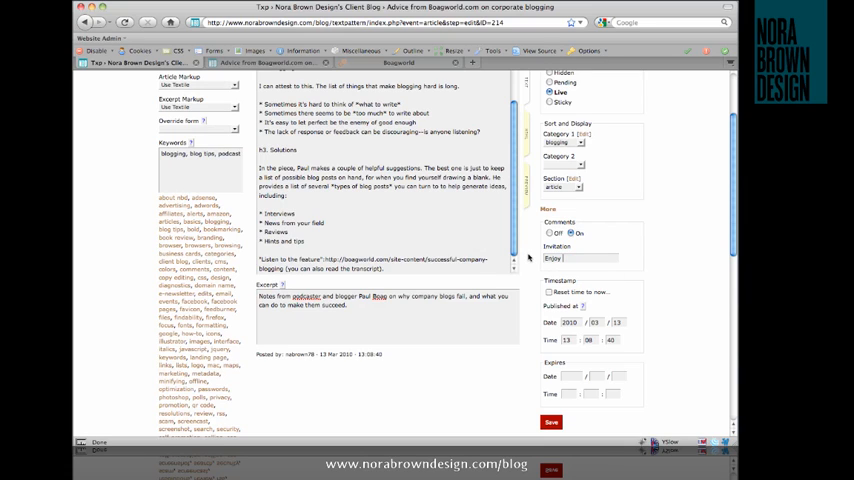
pyautogui.write('the podcast!')
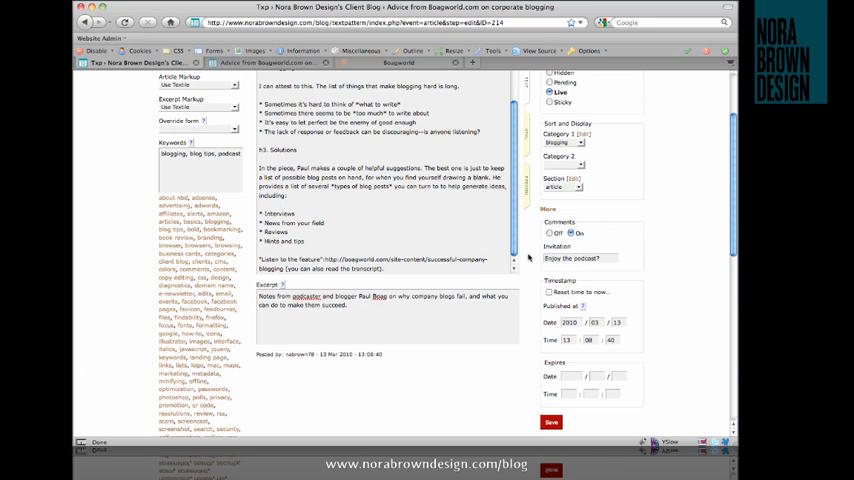
pyautogui.moveTo(640, 259)
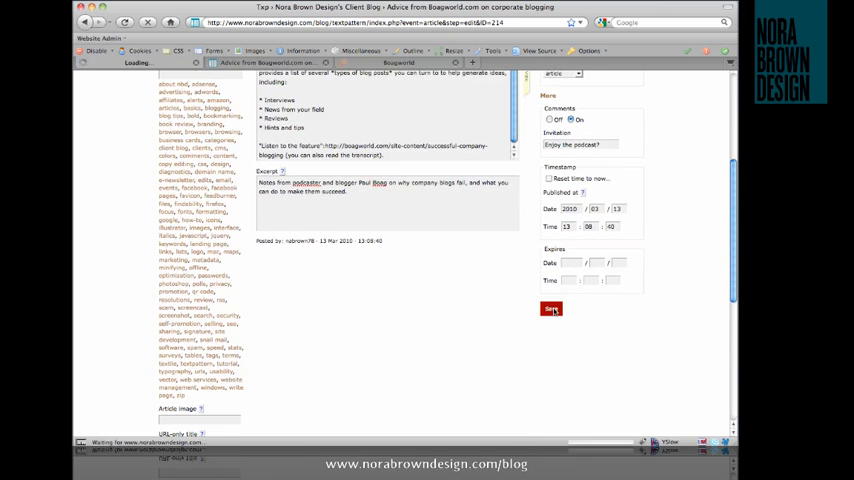
# - Save the Boagworld article with its keywords, category and invitation
pyautogui.click(551, 308)
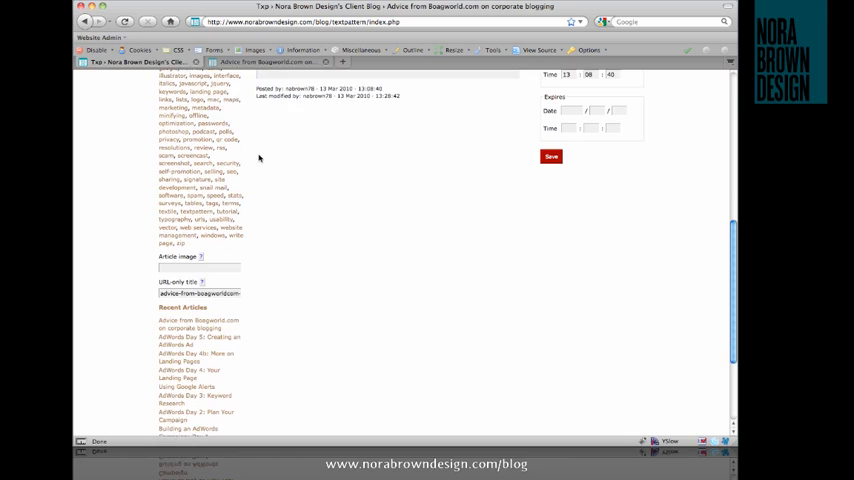
pyautogui.scroll(-3)
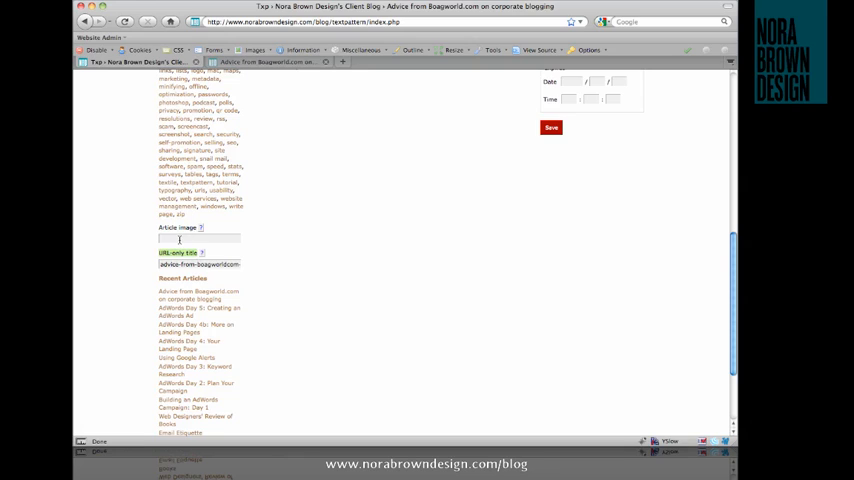
pyautogui.tripleClick(199, 252)
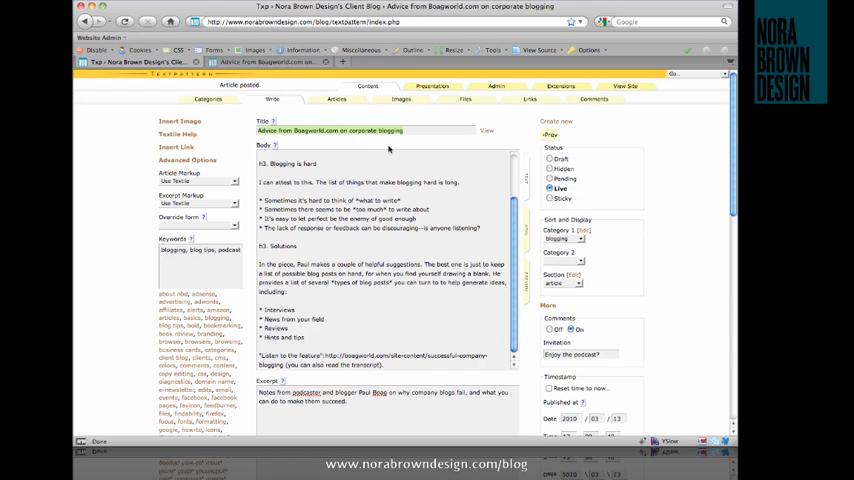
pyautogui.moveTo(275, 108)
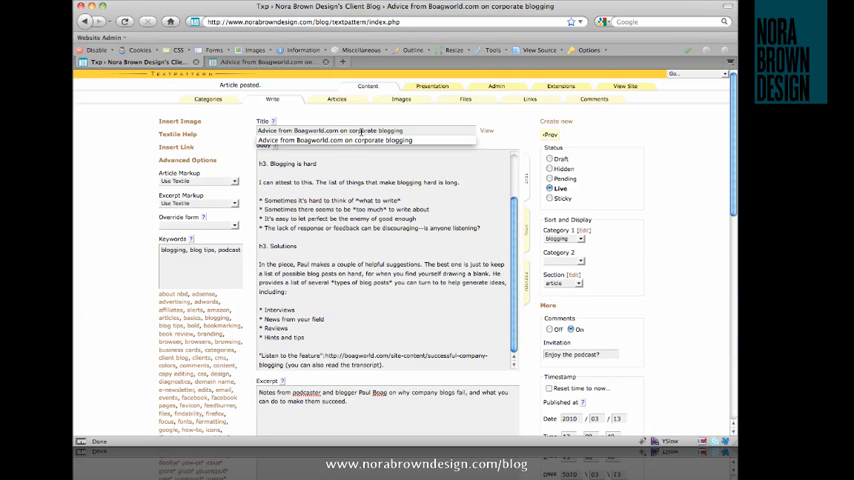
pyautogui.click(408, 130)
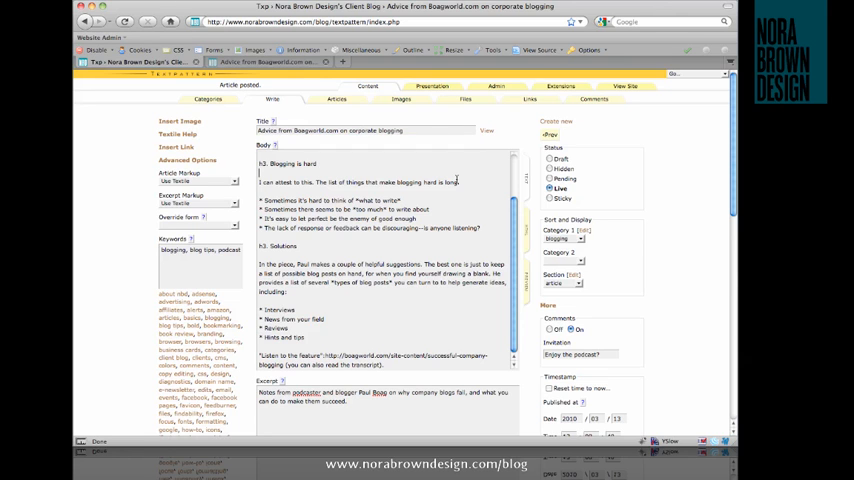
pyautogui.scroll(-3)
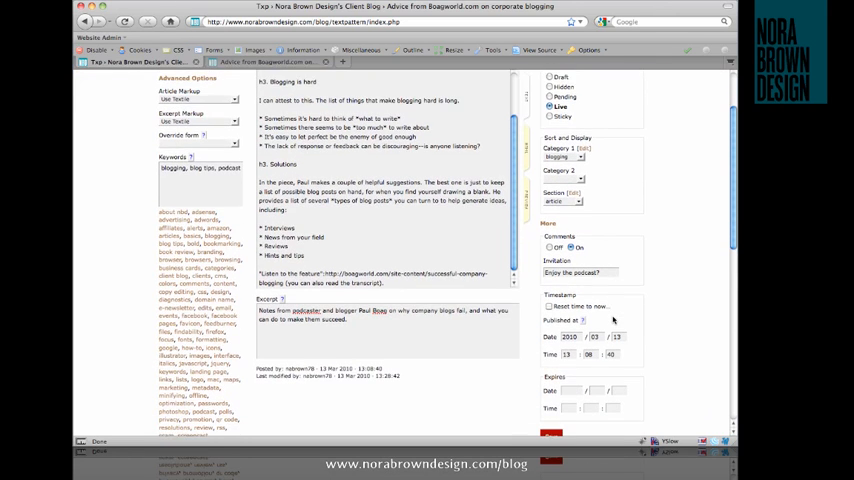
pyautogui.scroll(-3)
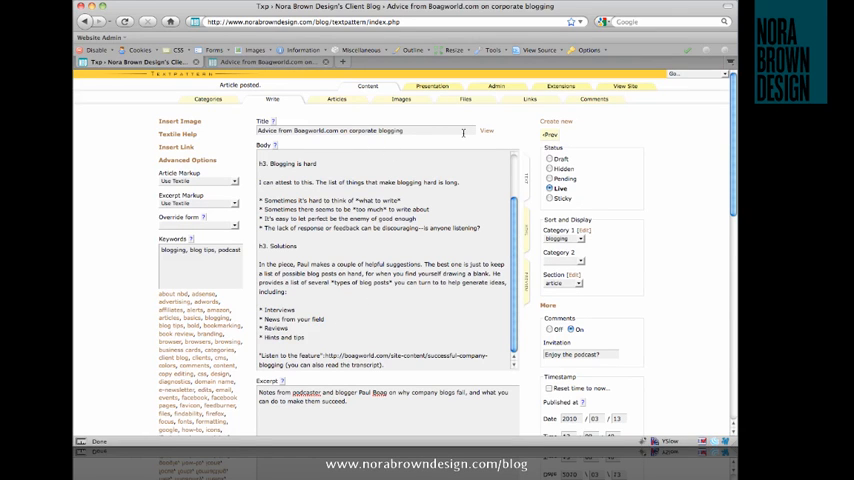
# - Scroll down to the Article image field to enter image ID 97
pyautogui.scroll(-3)
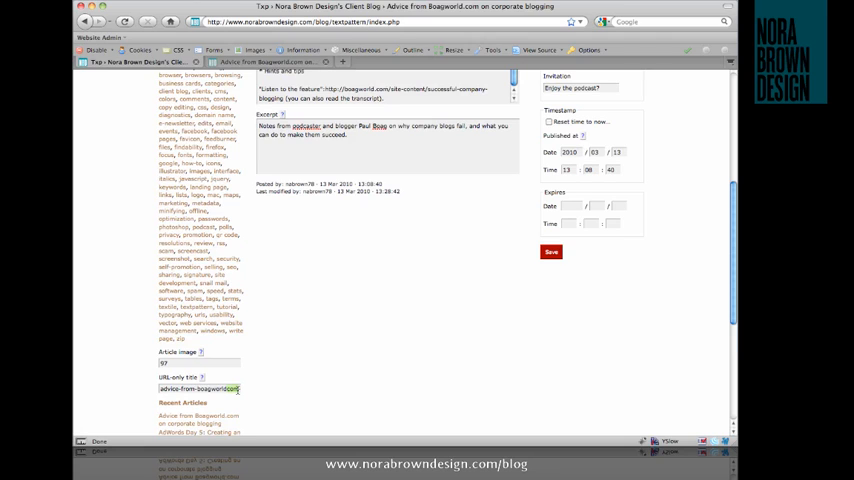
pyautogui.scroll(-3)
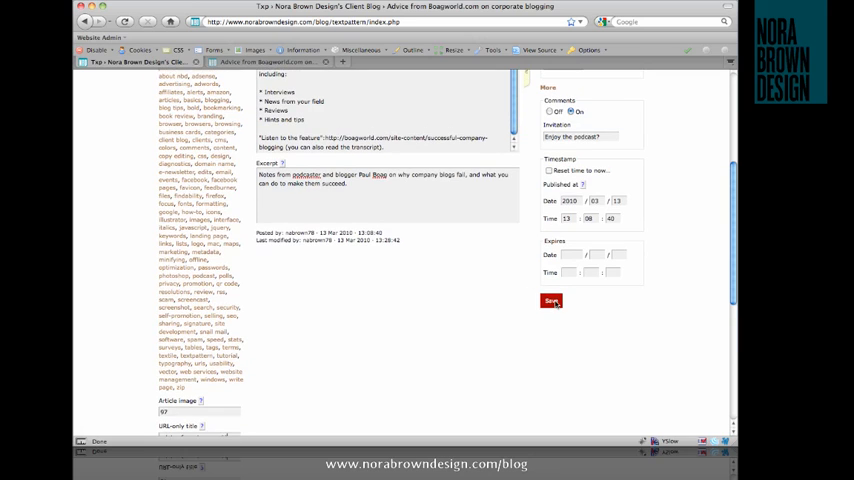